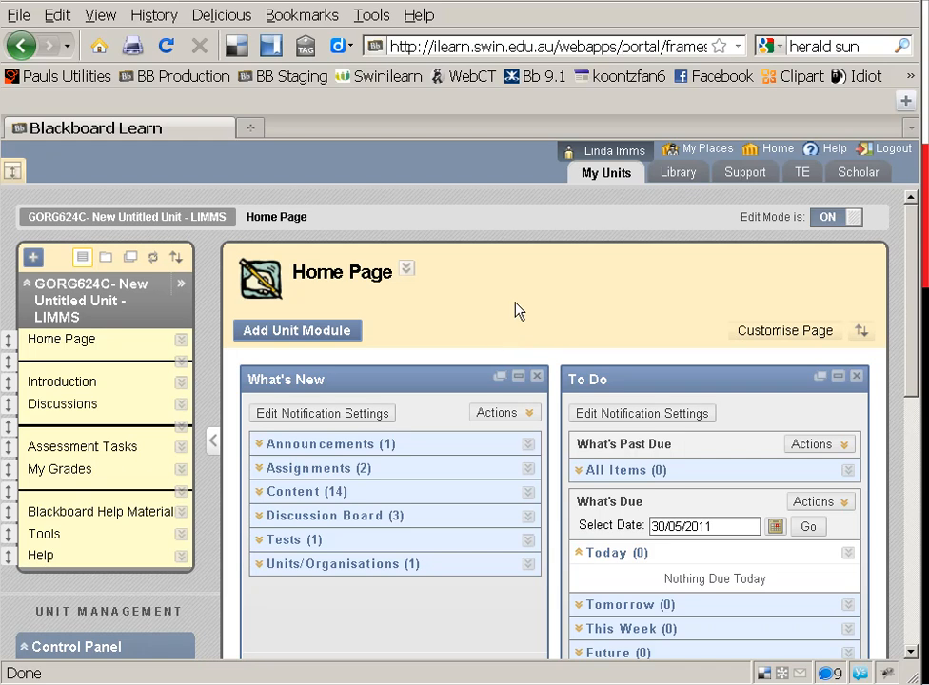
- Reach the Full Grade Centre and scroll to the students' Last Access column and TASK 1 scores
scroll("down", 3)
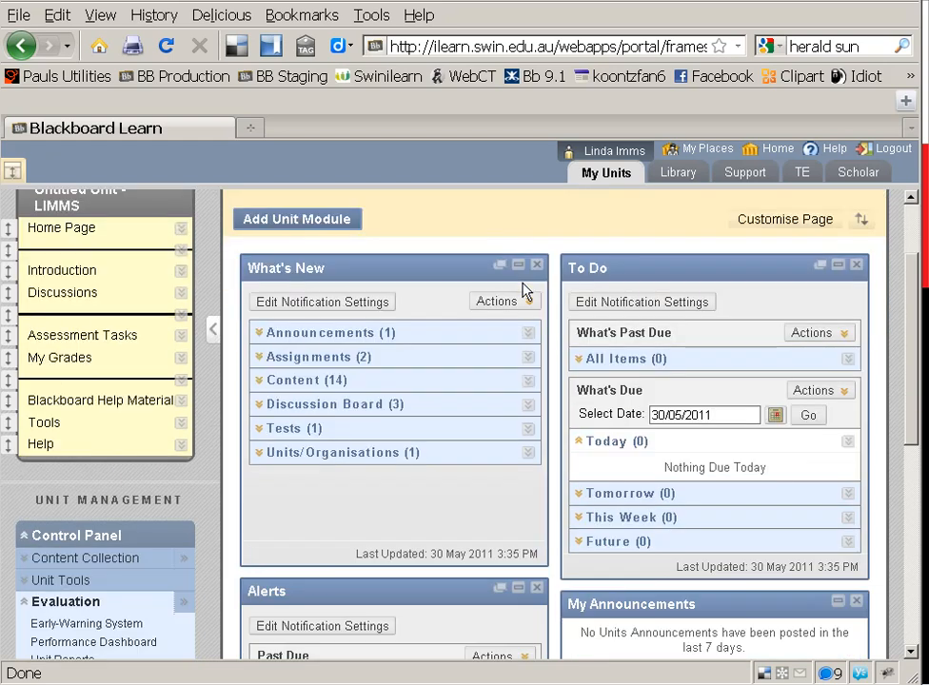
scroll("down", 3)
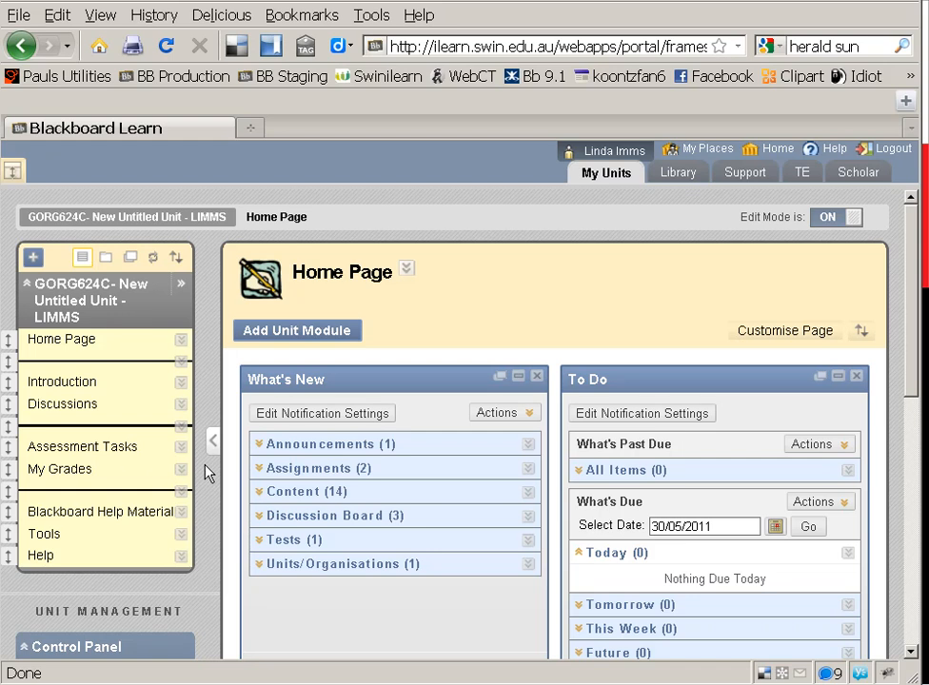
scroll("down", 3)
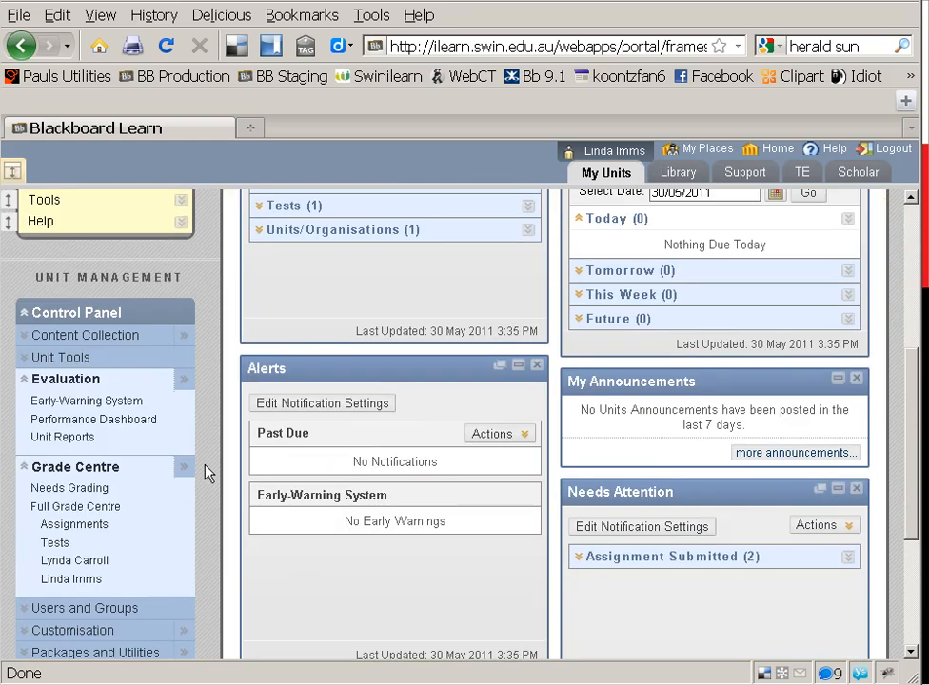
scroll("down", 3)
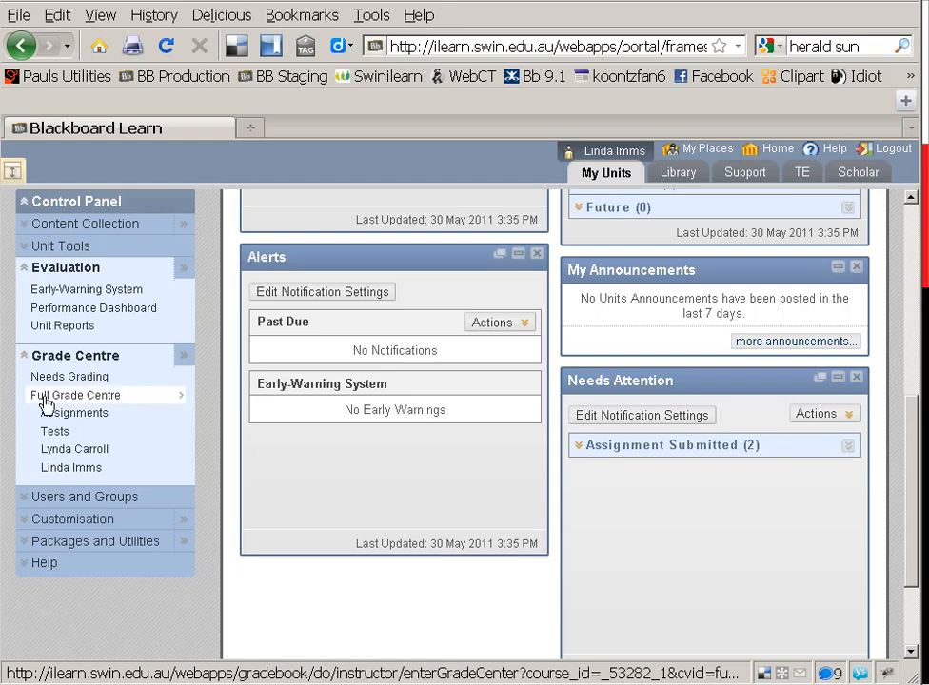
left_click(76, 394)
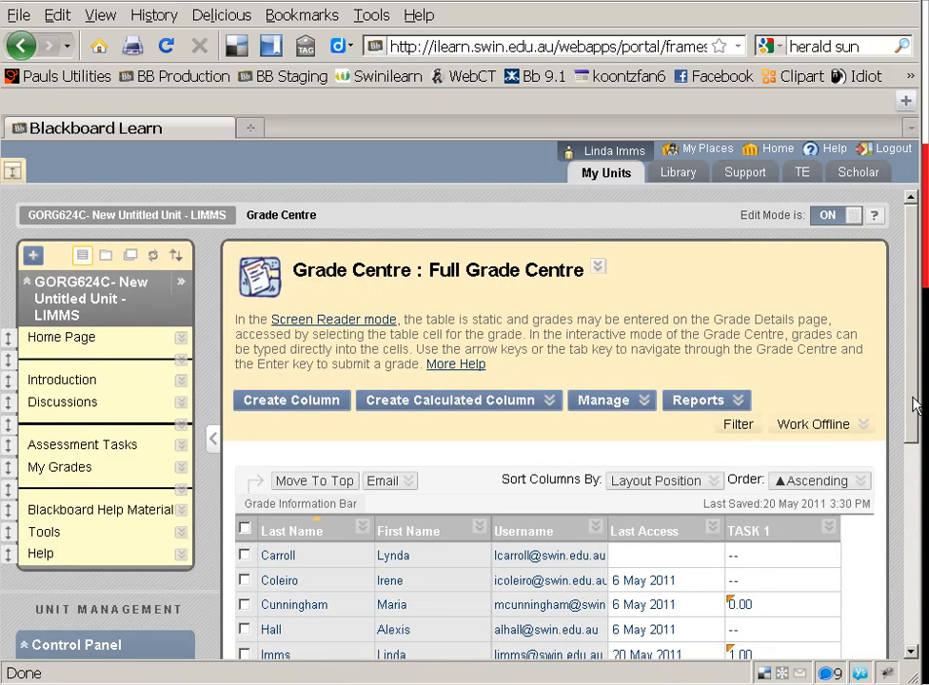
scroll("down", 3)
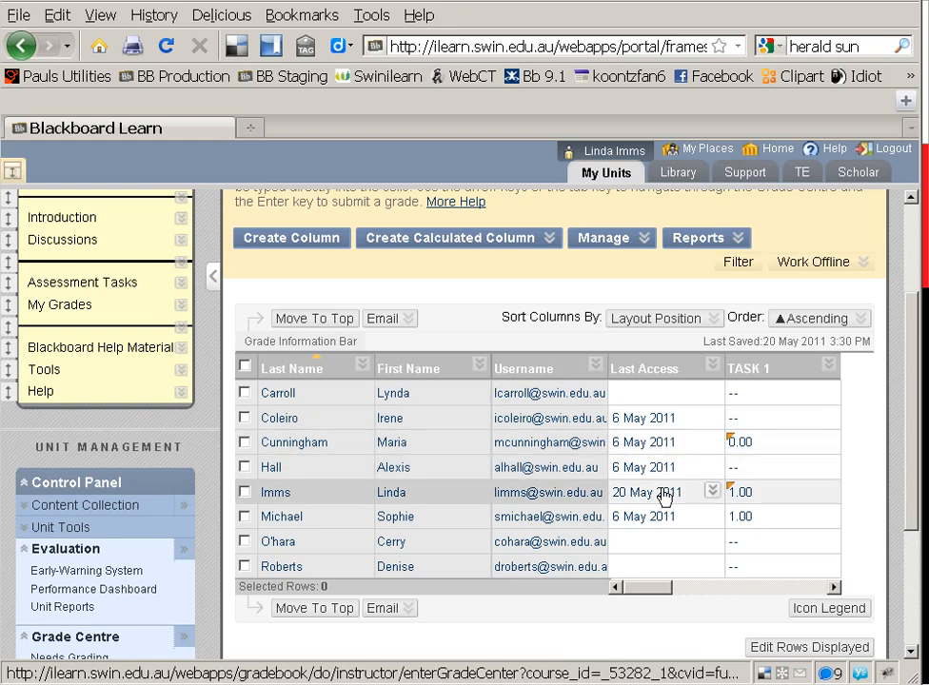
mouse_move(636, 527)
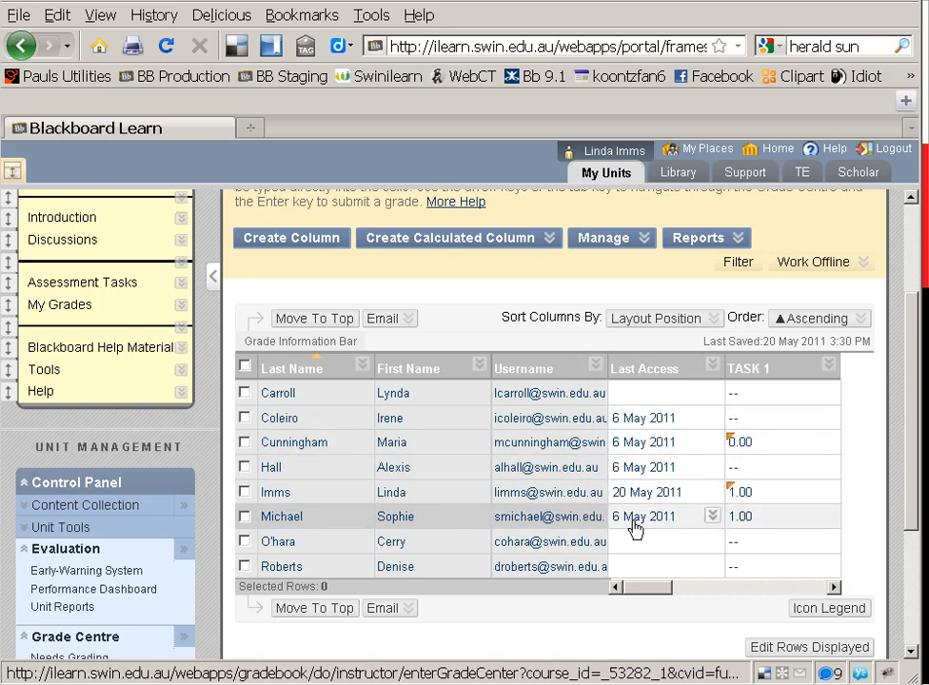
mouse_move(643, 516)
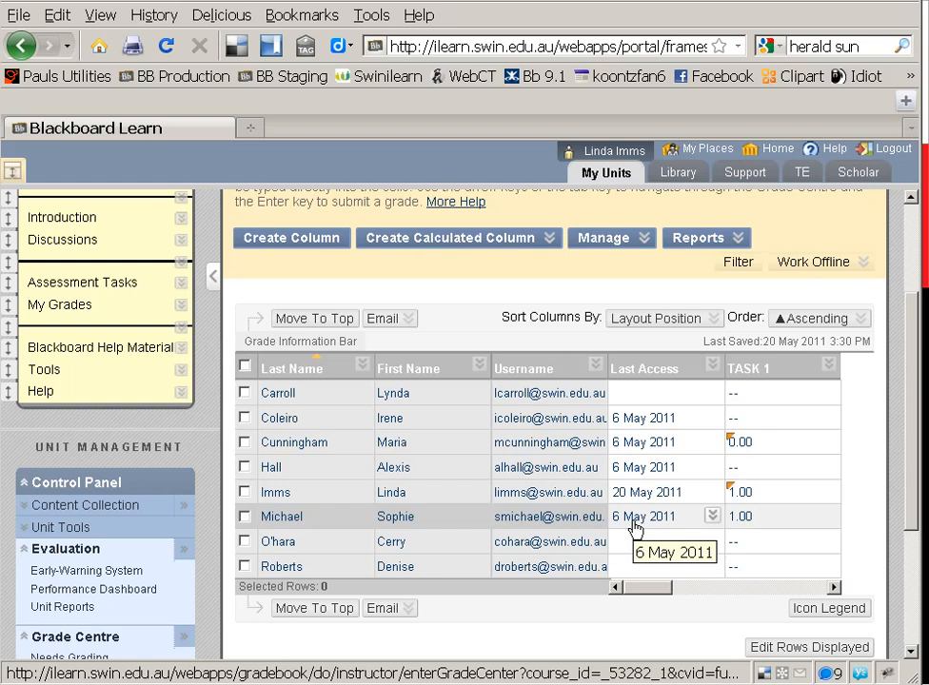
mouse_move(636, 505)
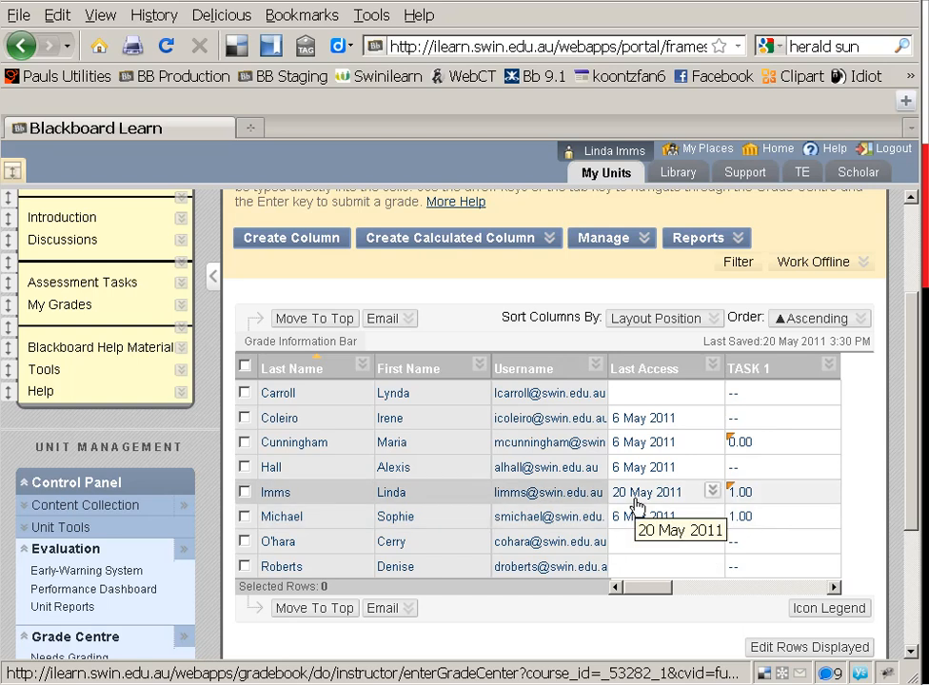
scroll("down", 3)
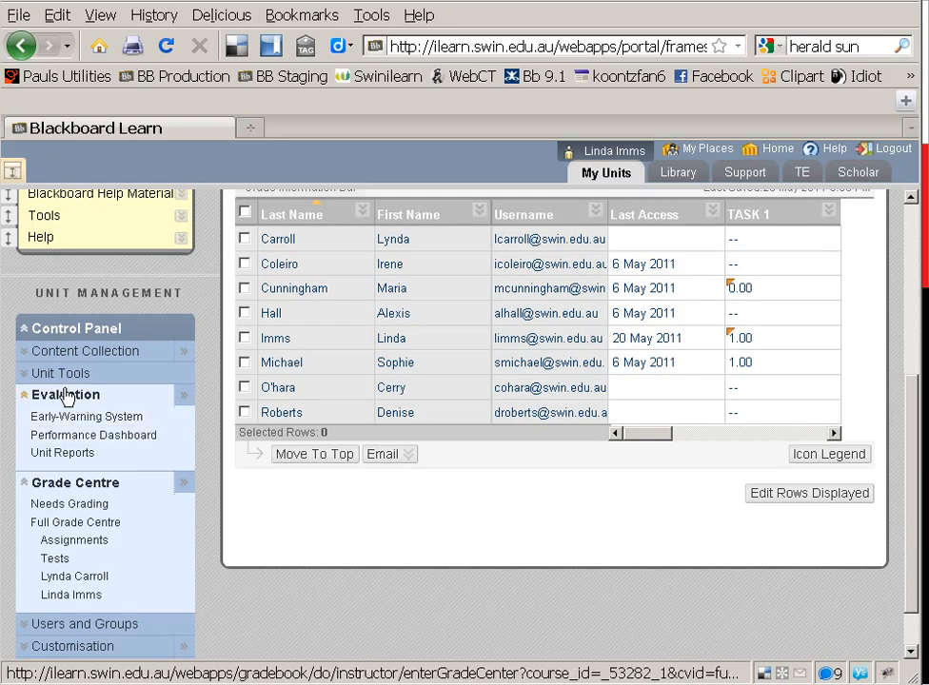
mouse_move(65, 394)
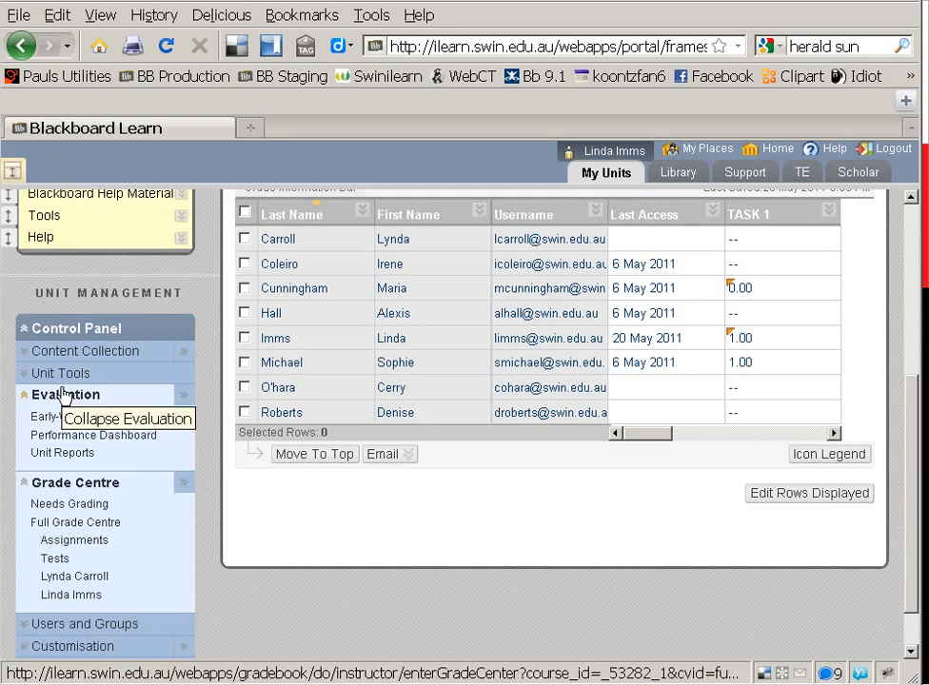
- View the Performance Dashboard table of each user's last unit access and days since access
left_click(93, 433)
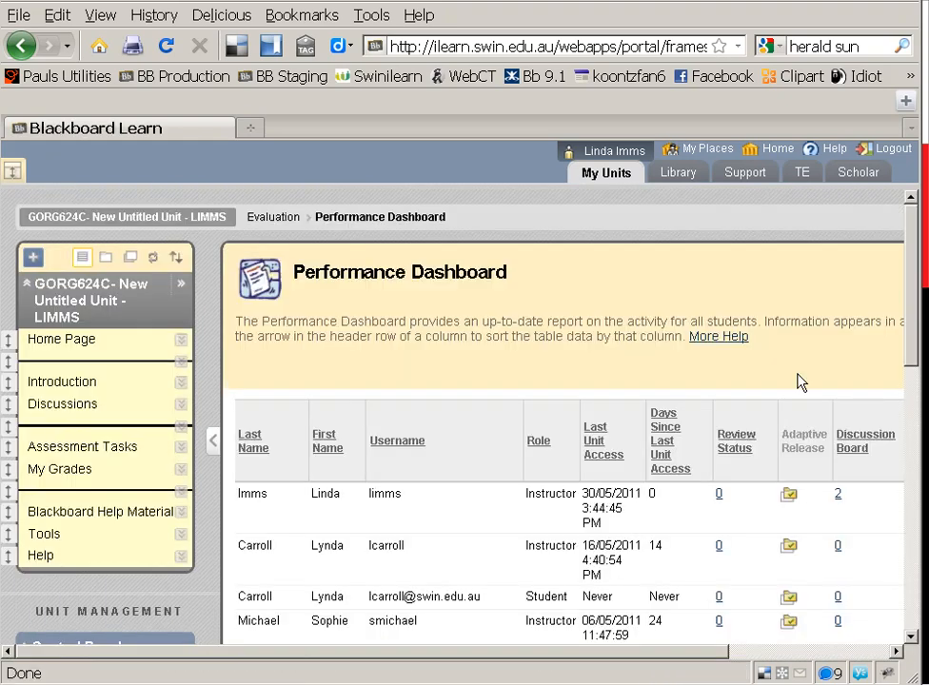
scroll("down", 3)
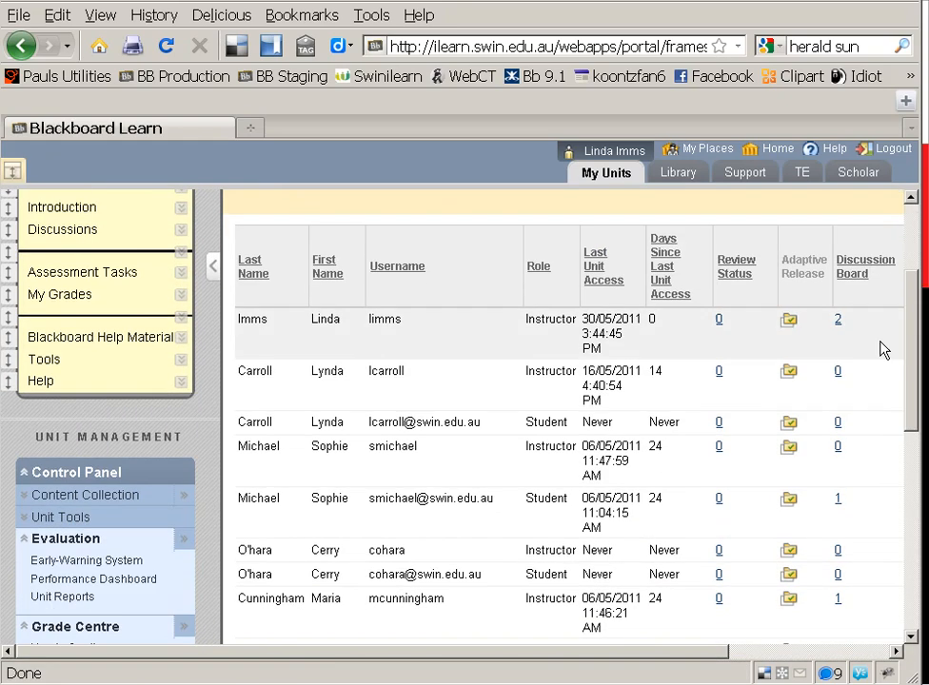
mouse_move(599, 289)
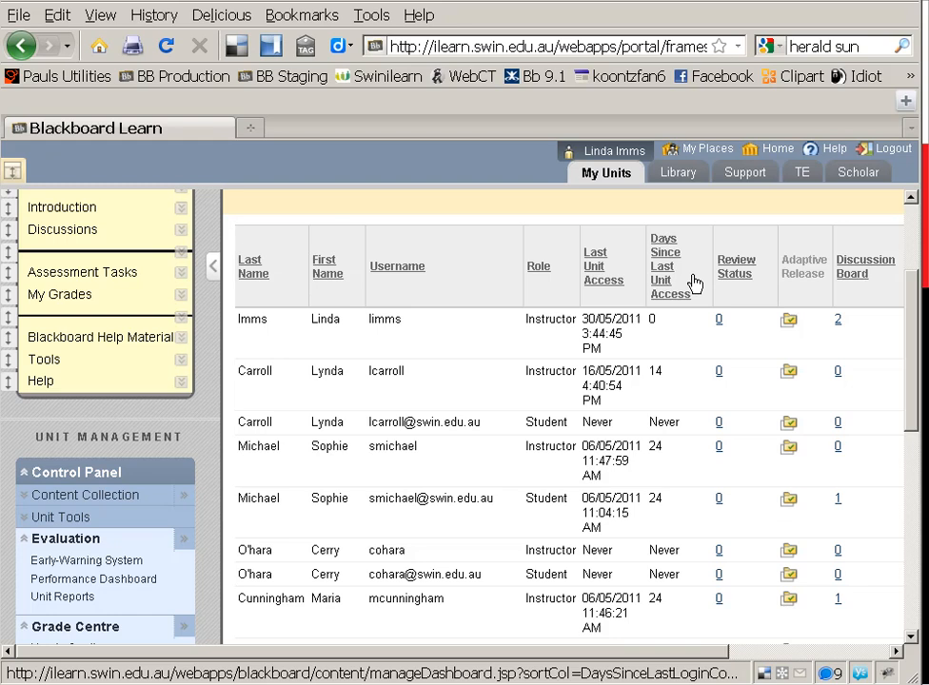
mouse_move(377, 384)
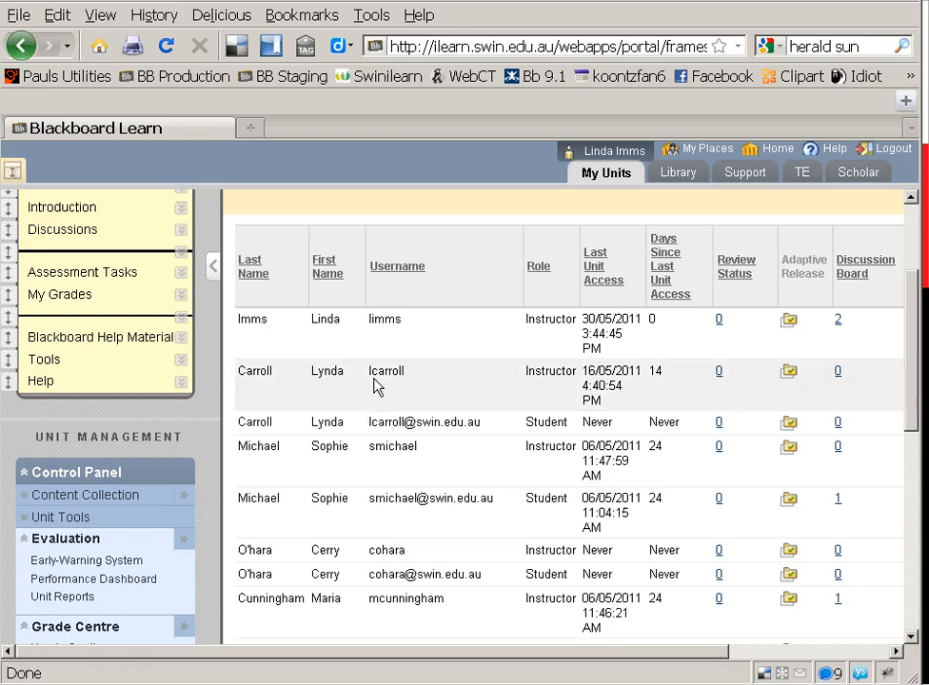
mouse_move(598, 424)
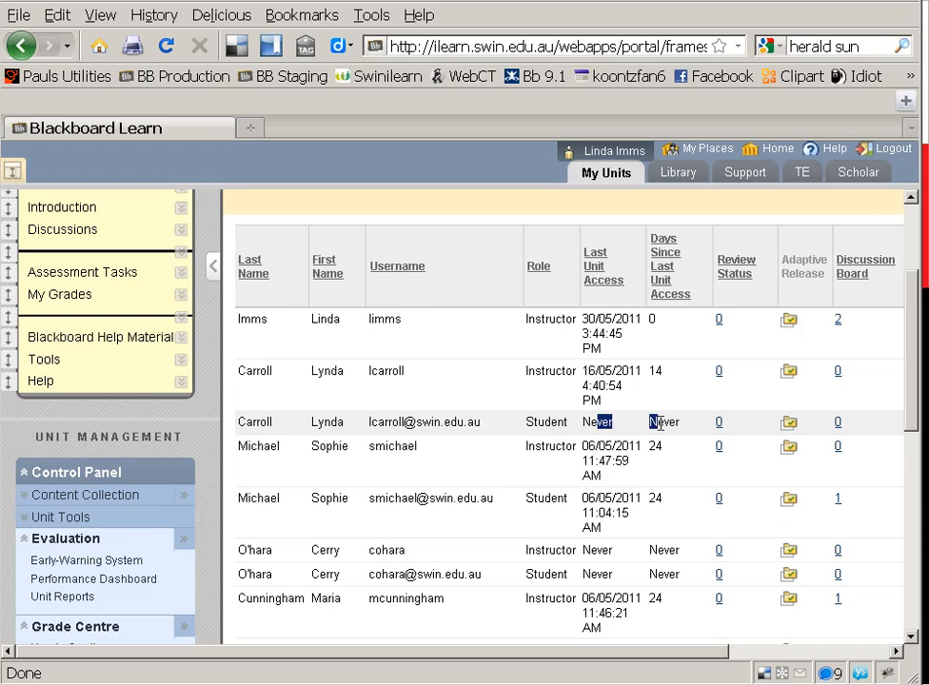
scroll("down", 3)
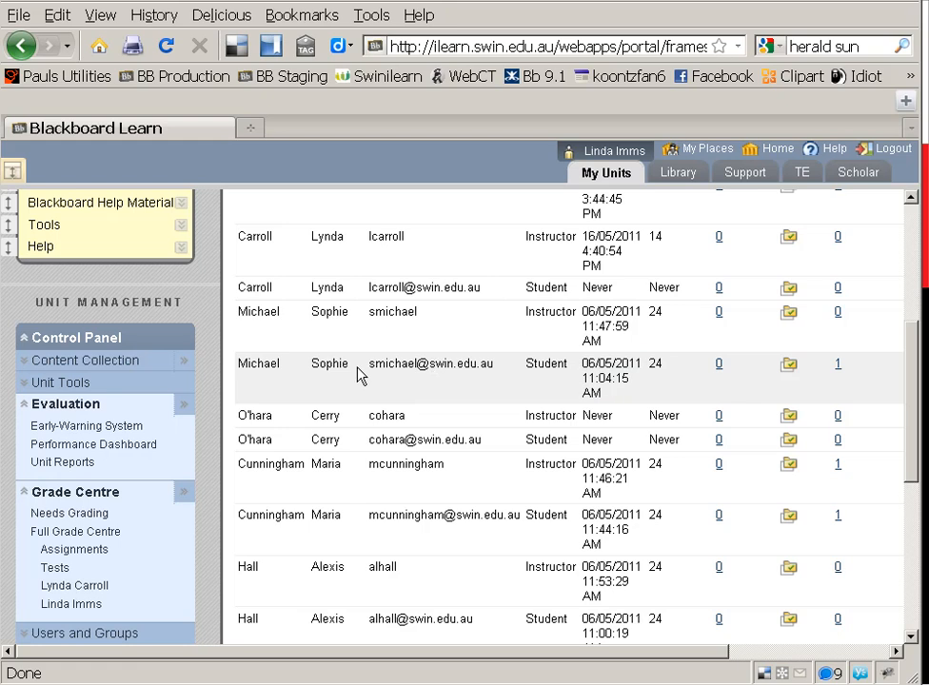
mouse_move(93, 445)
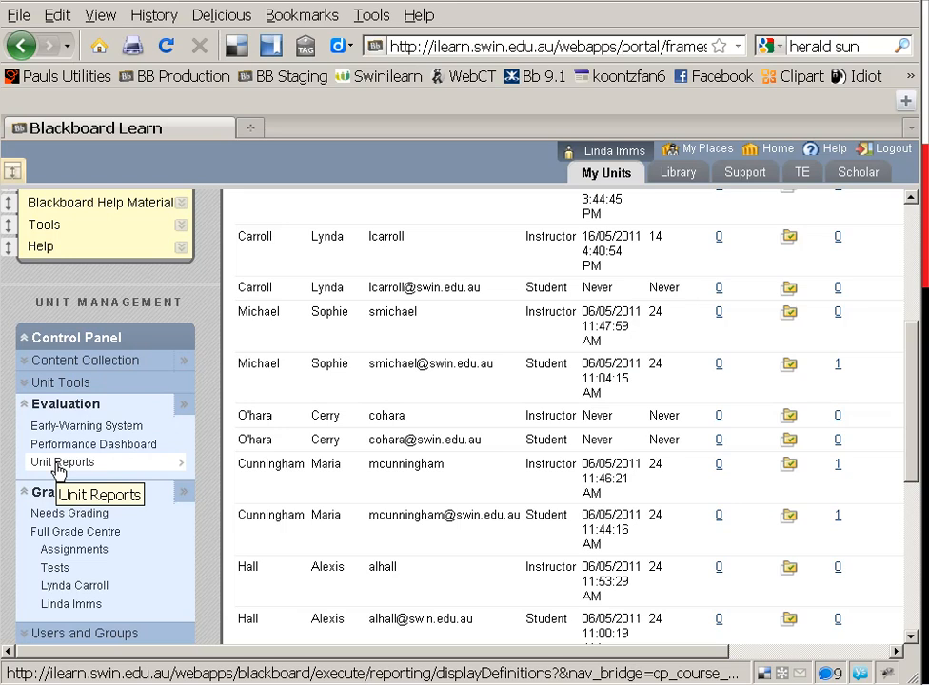
- Go to Unit Reports and bring up the options for the Overall Summary of User Activity report
left_click(61, 462)
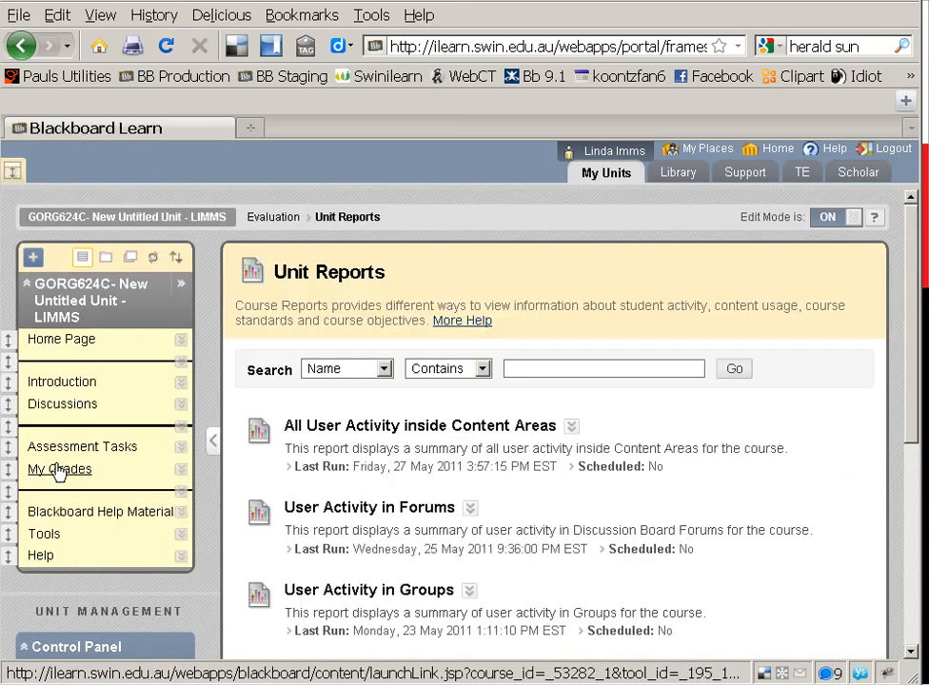
mouse_move(561, 423)
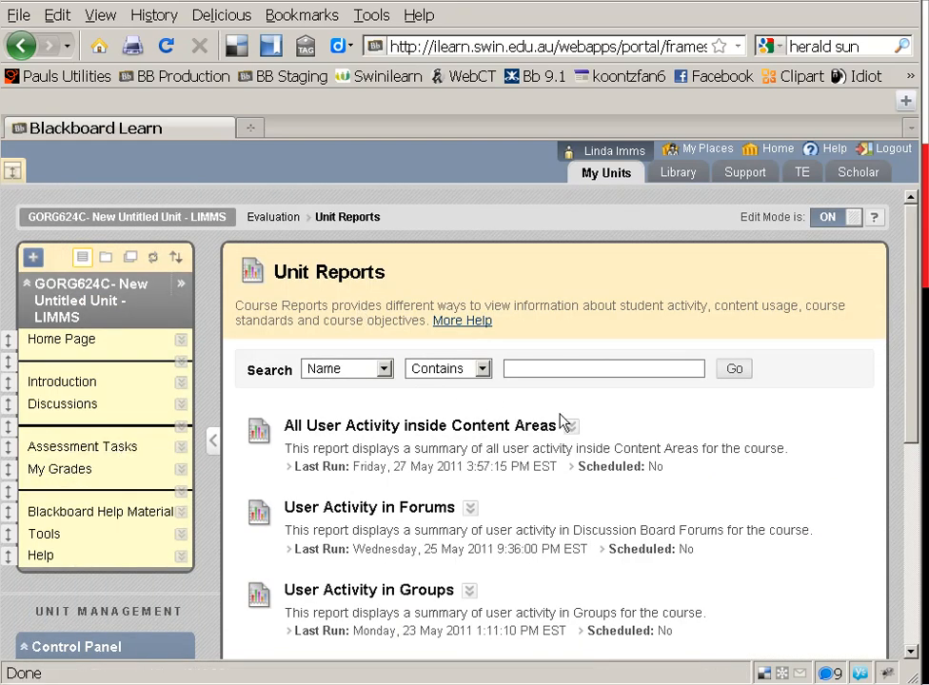
scroll("down", 3)
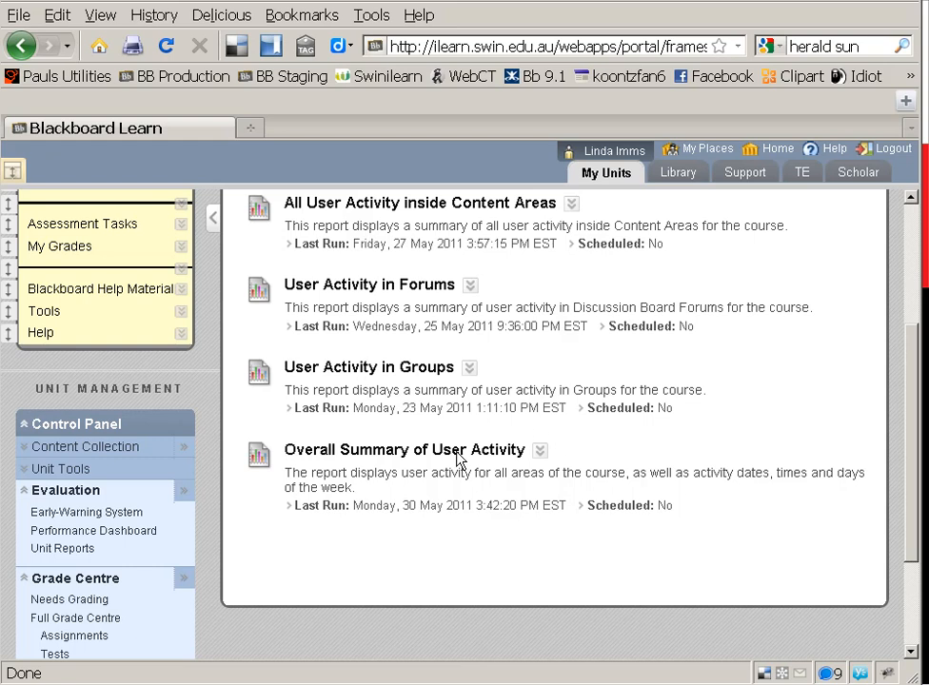
mouse_move(540, 449)
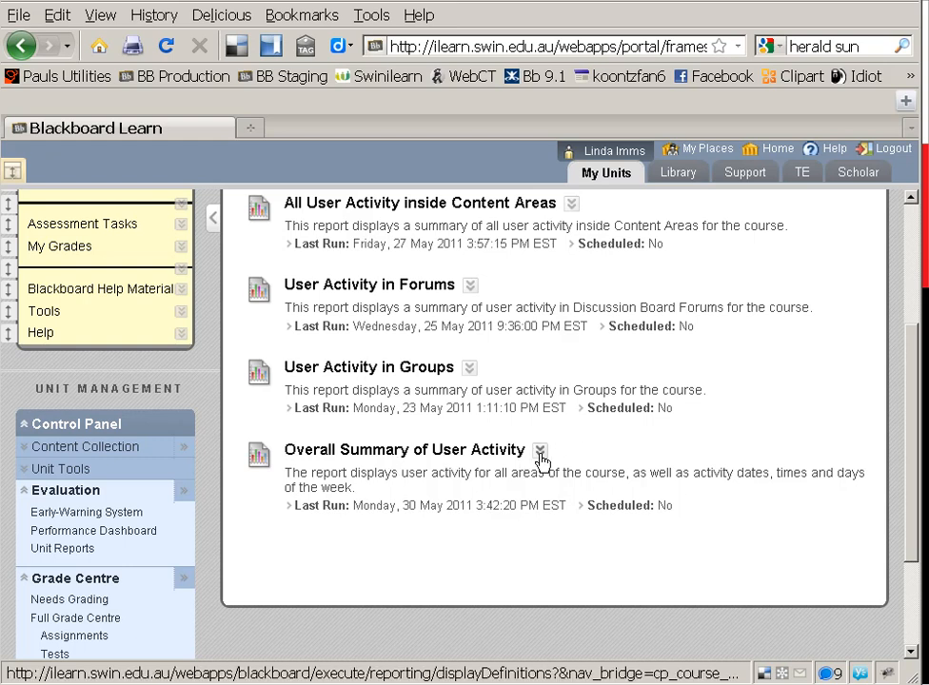
left_click(540, 449)
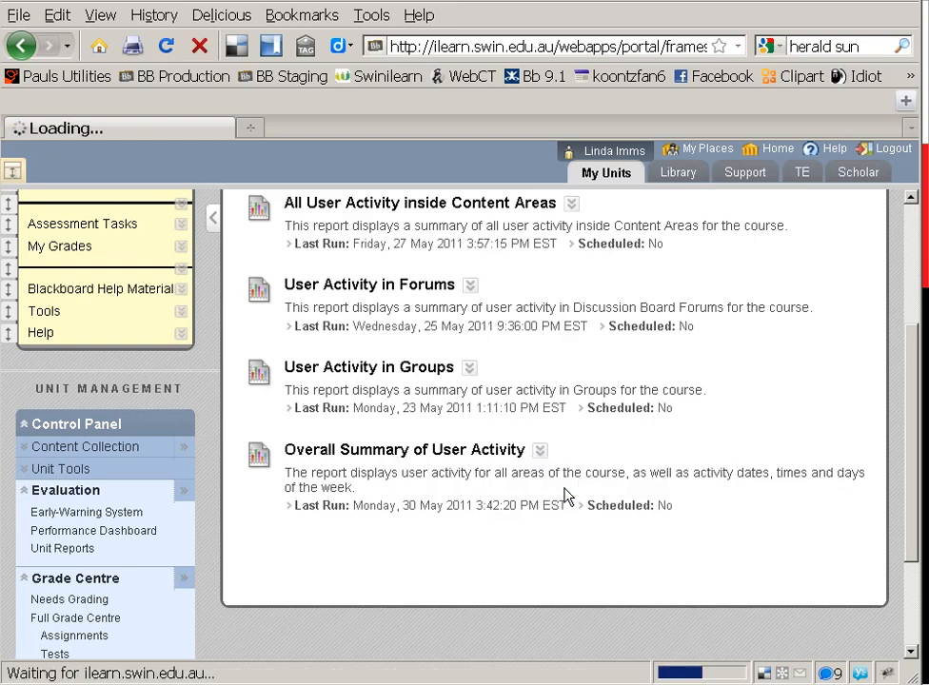
- Run the Overall Summary report and set its start date to 1 February 2011 via the calendar
left_click(403, 449)
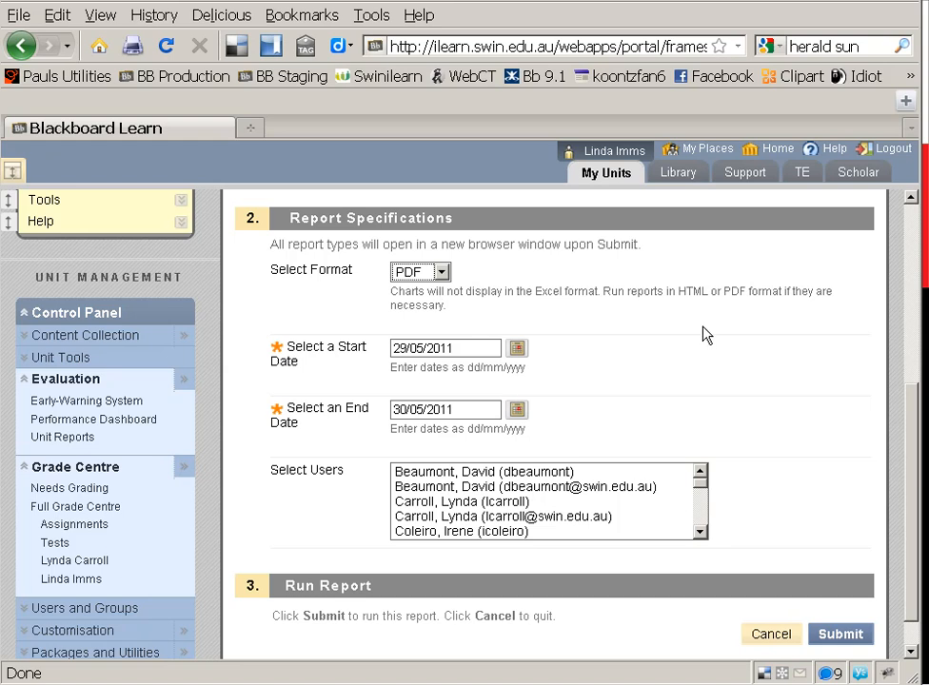
left_click(517, 346)
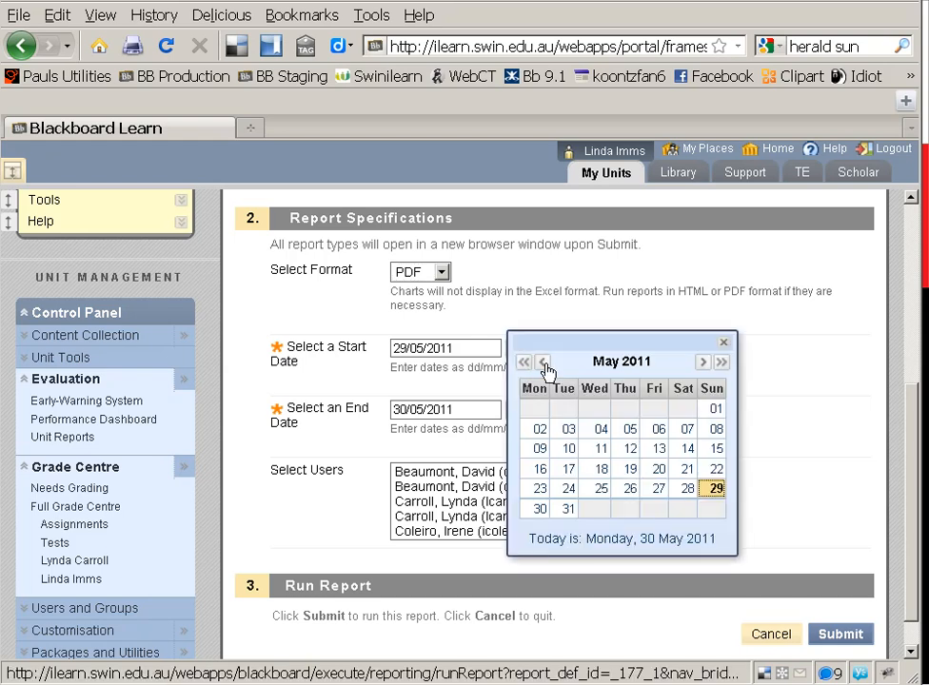
left_click(542, 362)
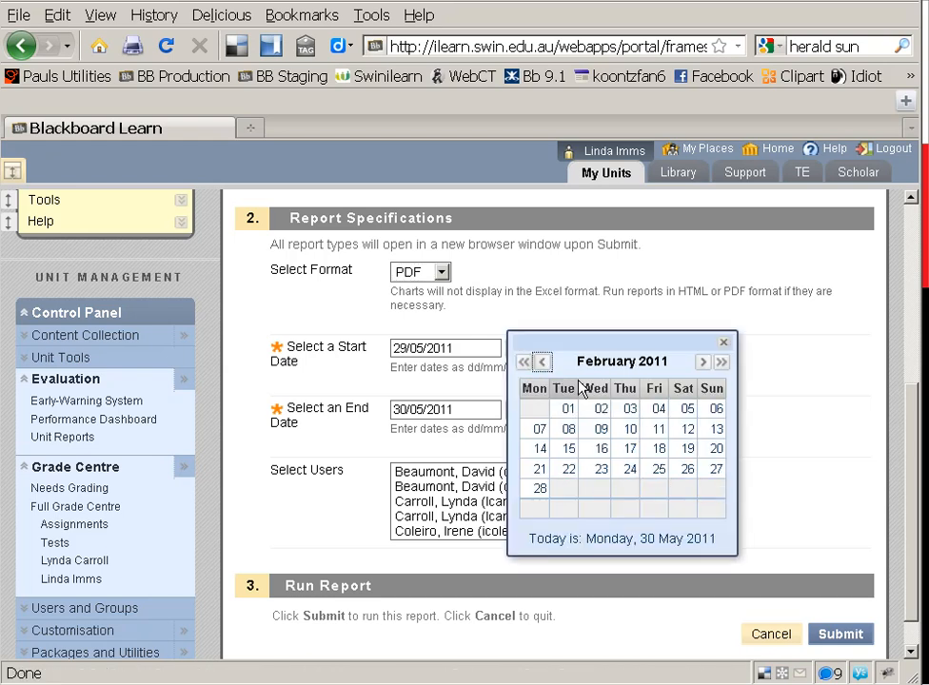
left_click(567, 407)
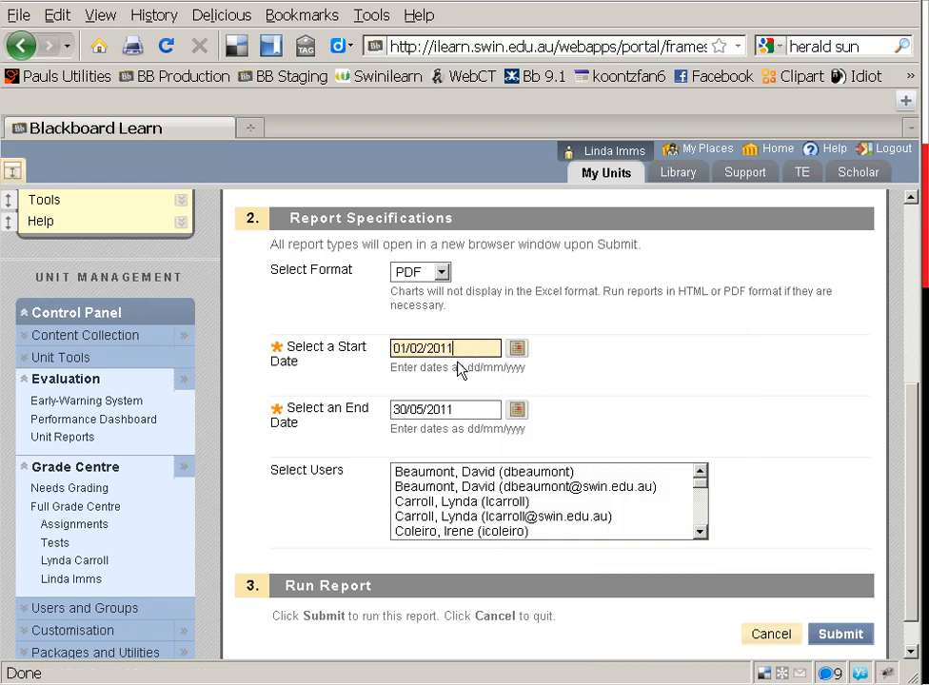
mouse_move(567, 503)
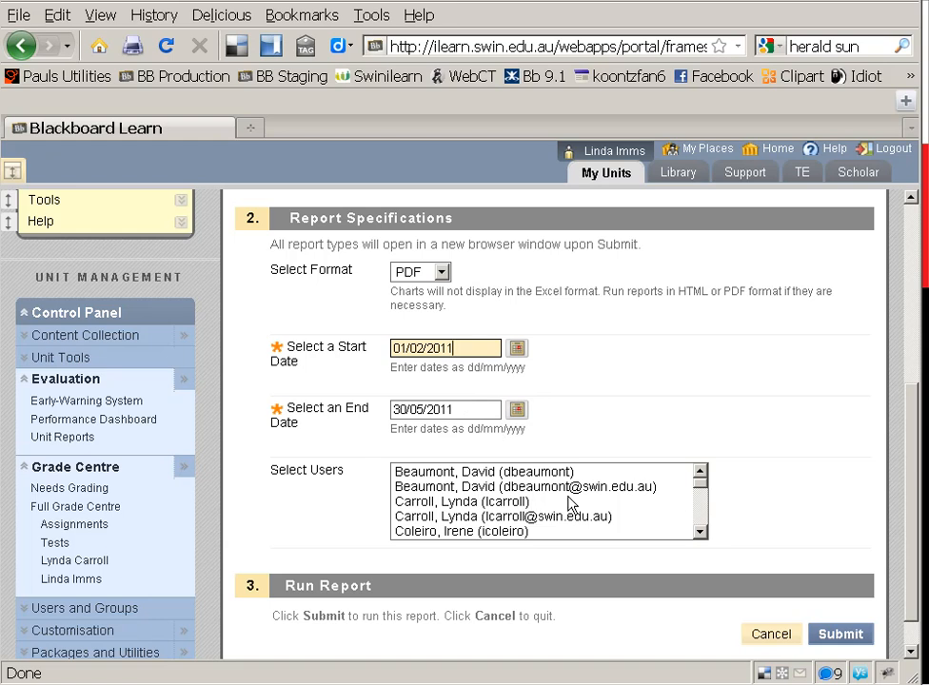
- Select several students in the Select Users list to include in the report
left_click(542, 487)
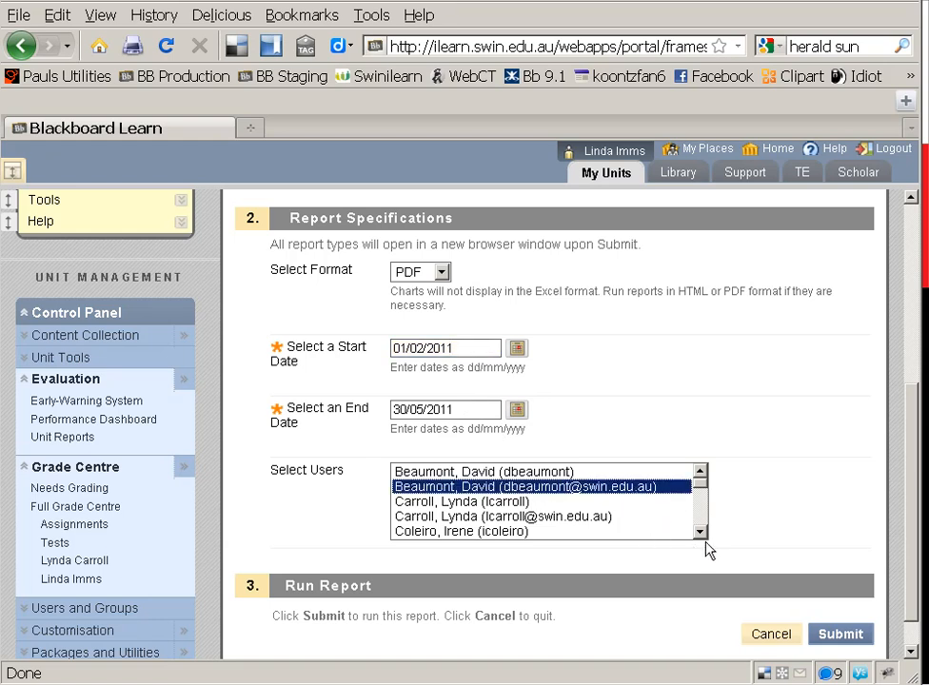
mouse_move(706, 540)
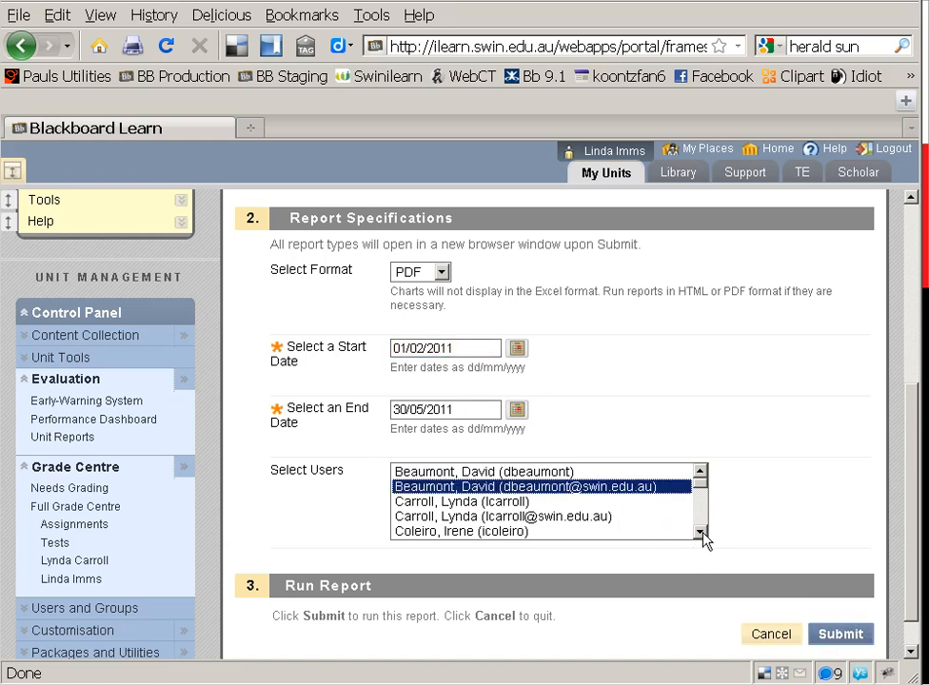
scroll("down", 3)
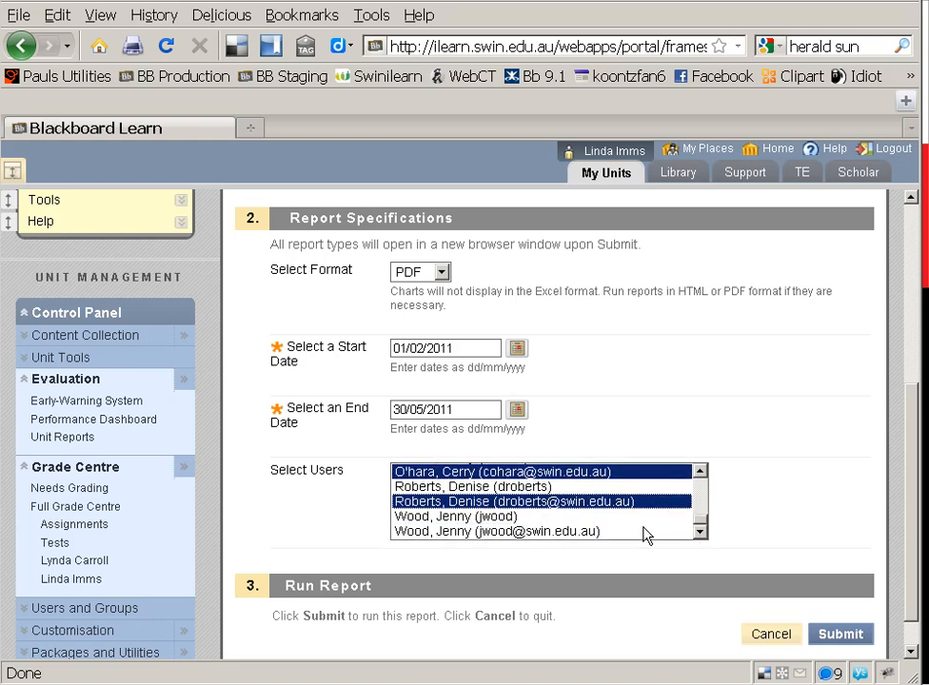
left_click(839, 634)
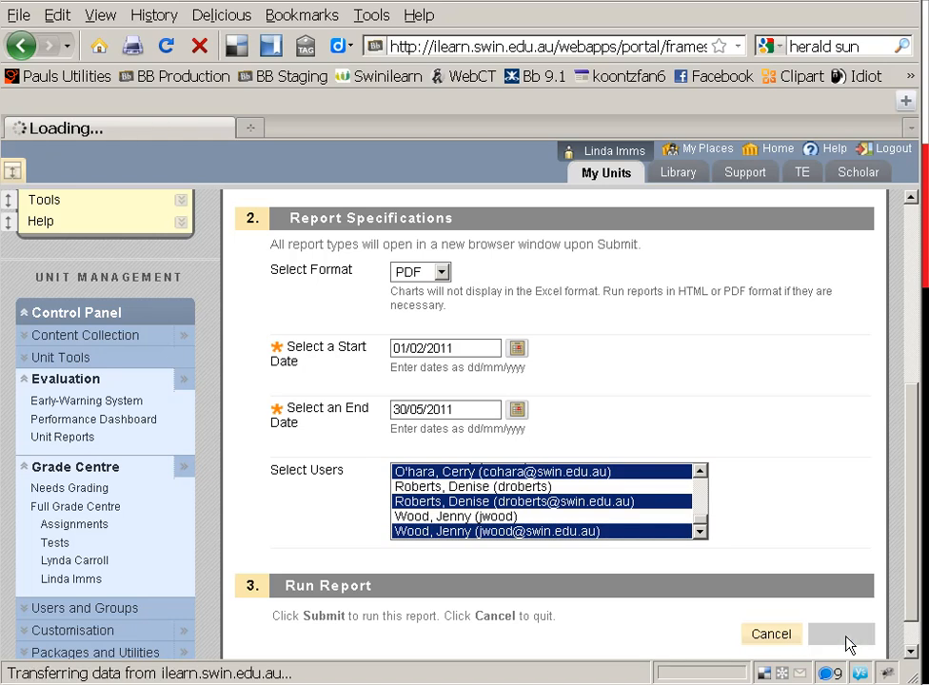
- Submit the report and page through the PDF's per-student tables and daily access chart, zoomed in
left_click(841, 634)
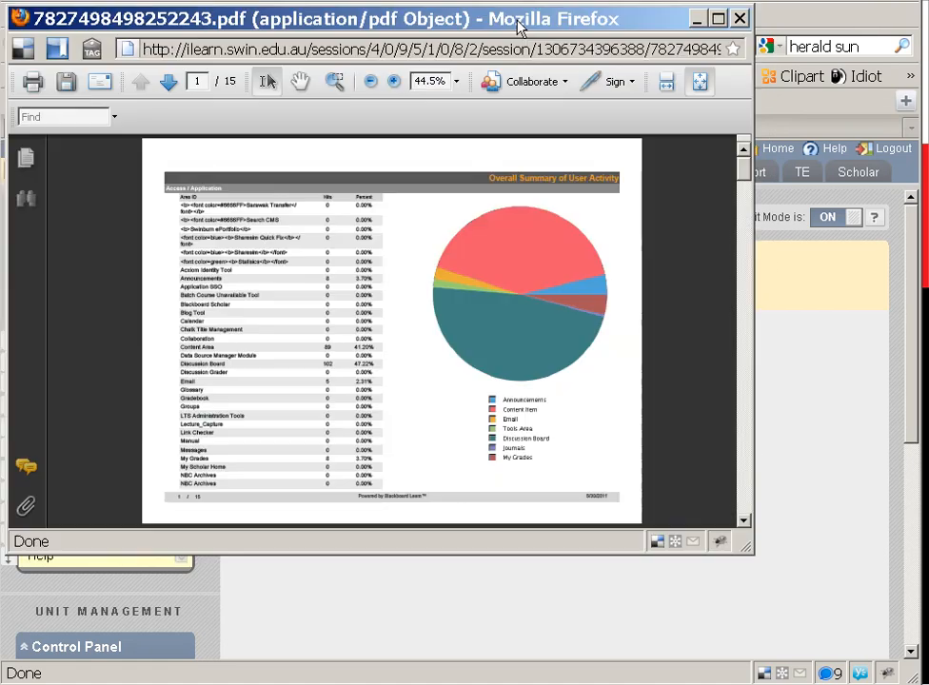
left_click(392, 80)
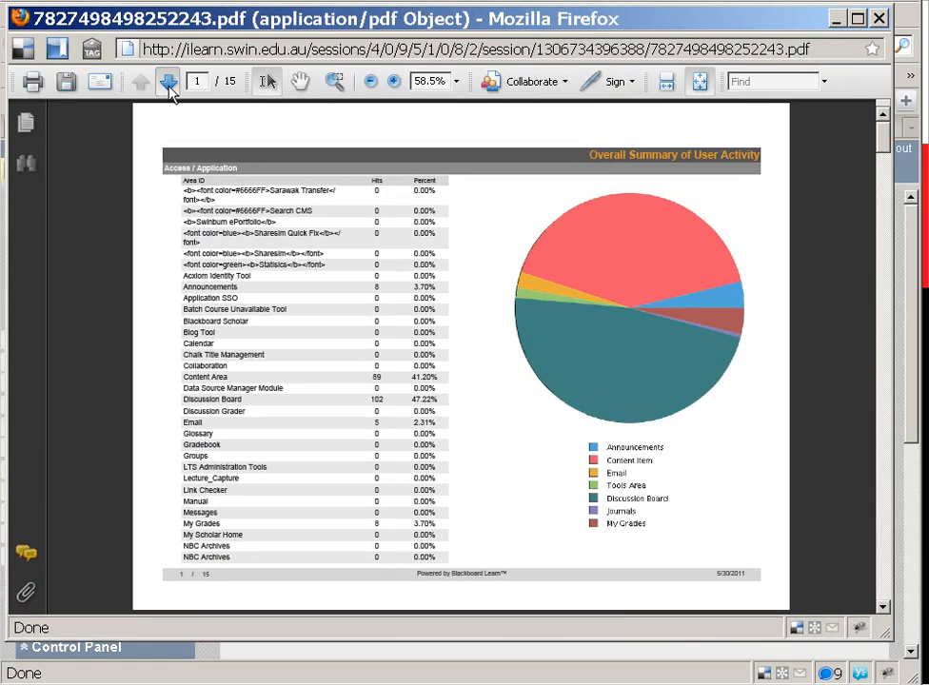
left_click(167, 80)
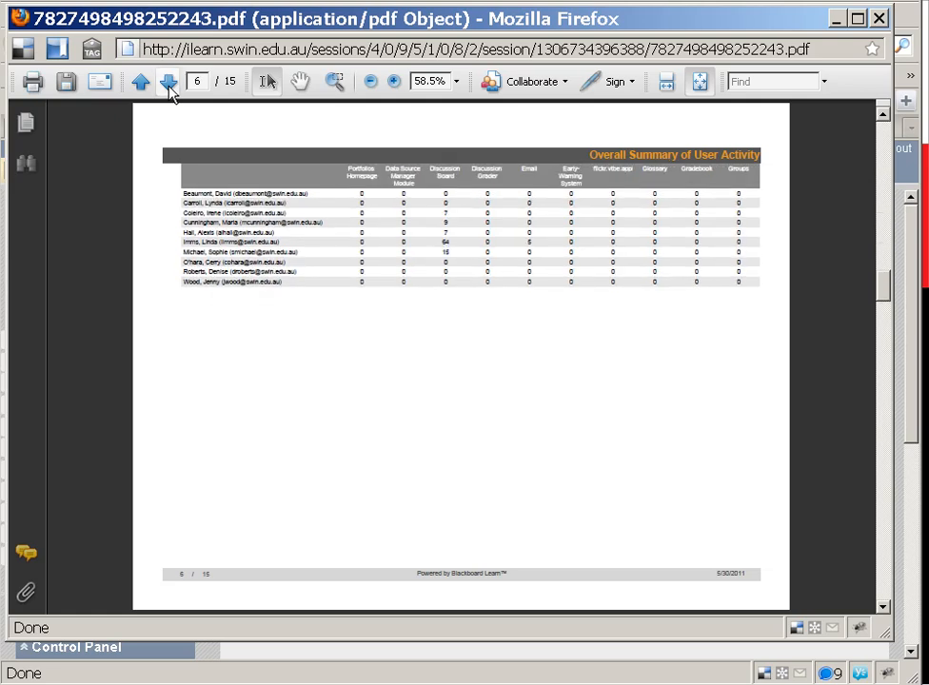
left_click(168, 80)
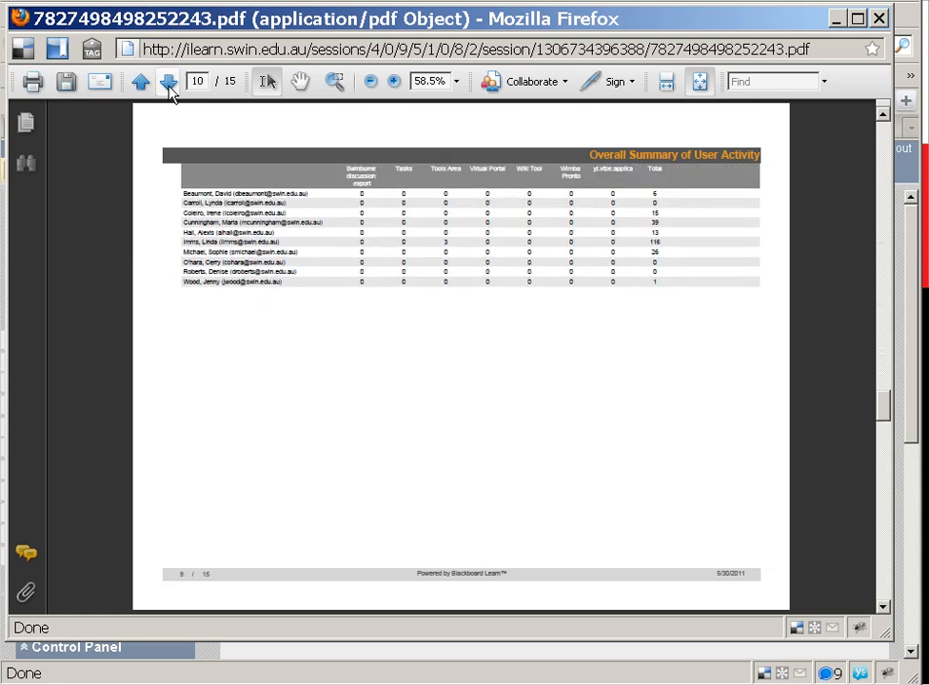
left_click(167, 80)
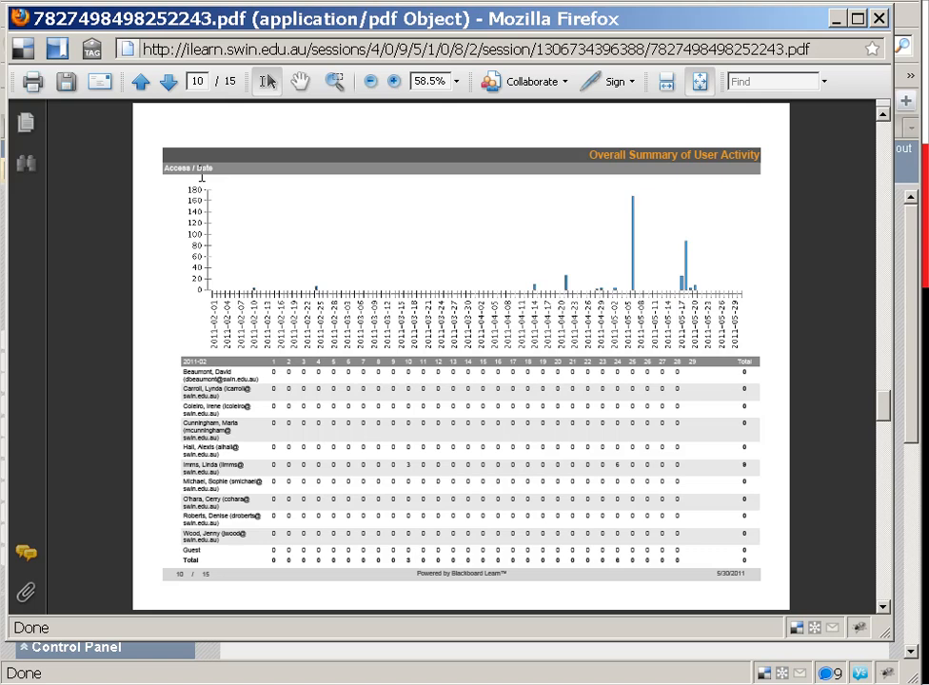
left_click(168, 80)
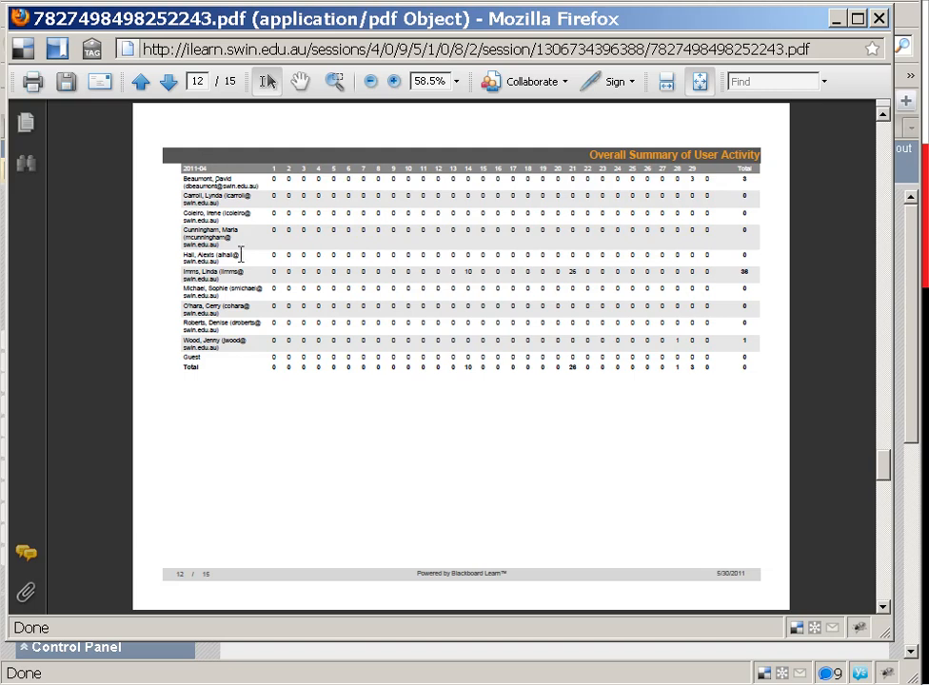
mouse_move(208, 172)
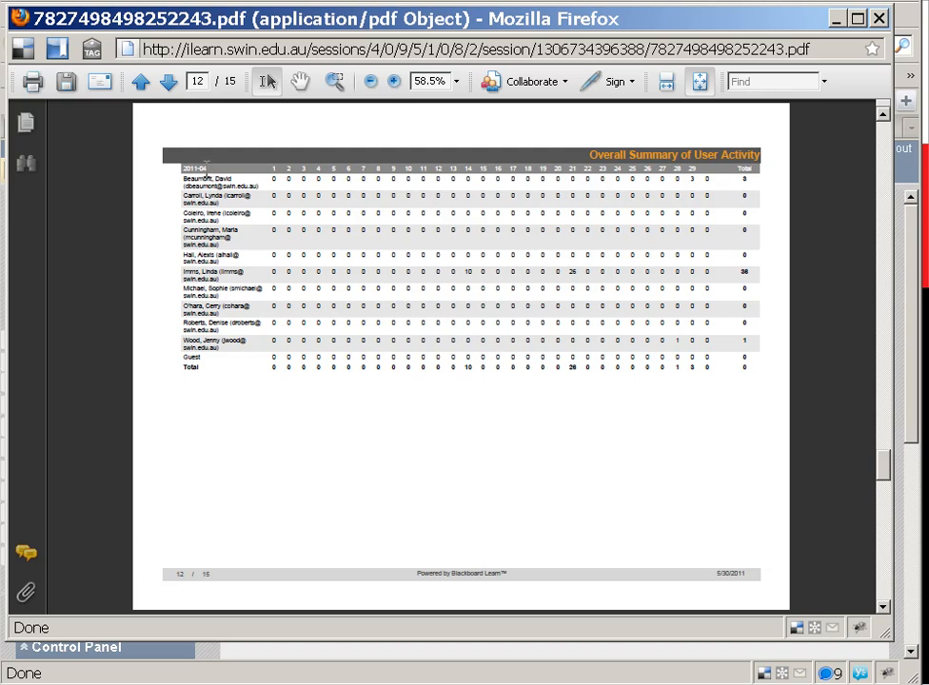
mouse_move(476, 276)
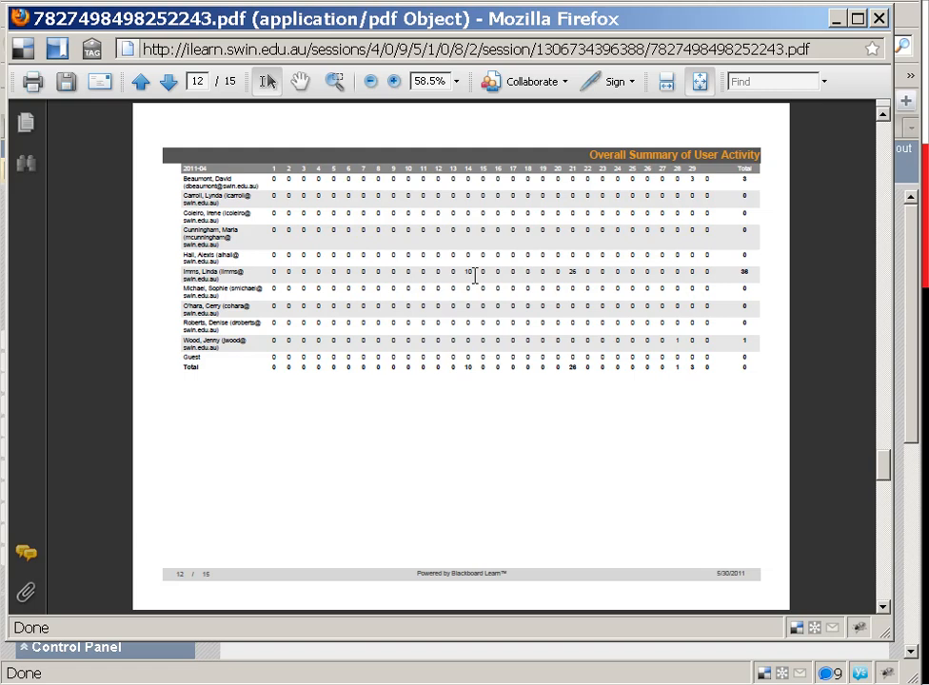